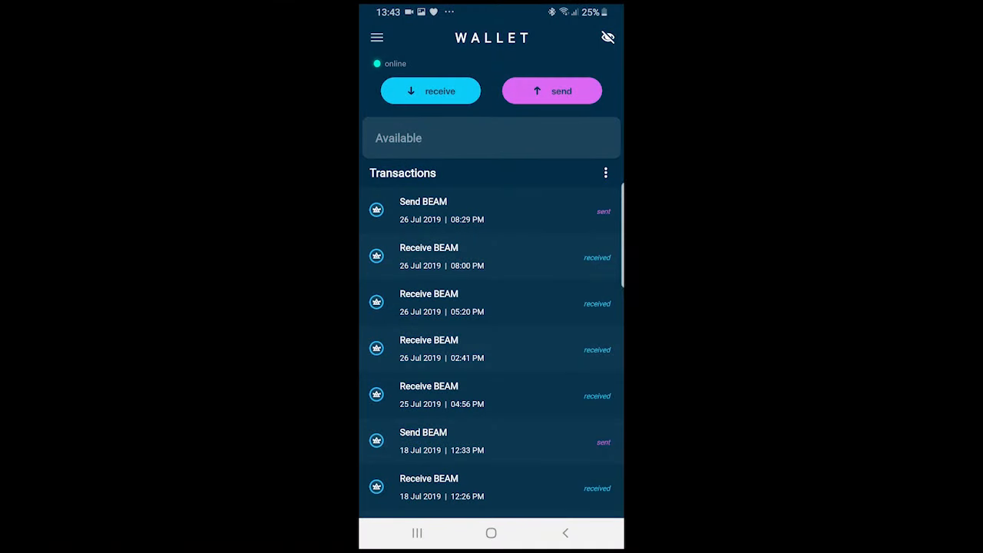
Export the transaction history as a CSV file and share it to Gmail
{"action": "left_click", "coordinate": [605, 172]}
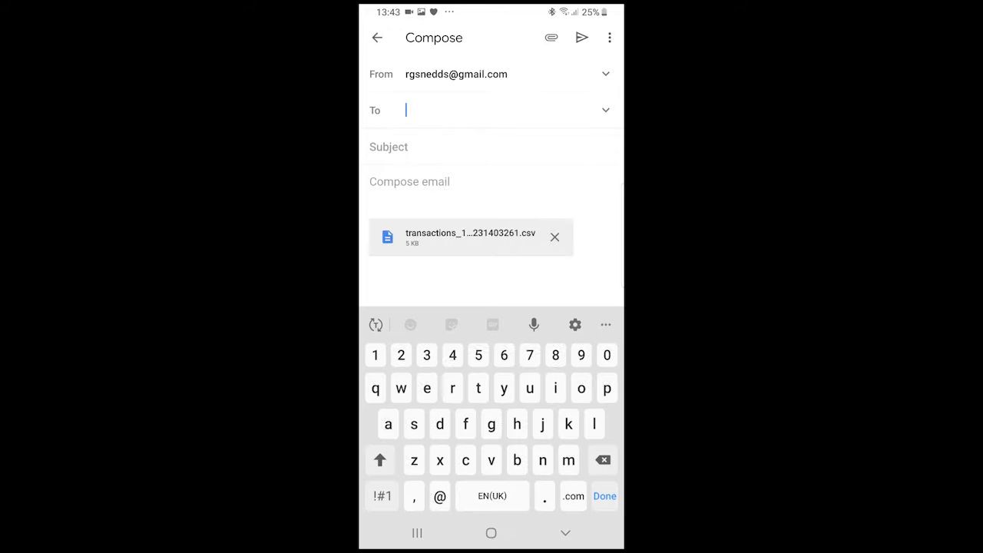
Address the email to the suggested 'raskul' contact with subject 'Audit this' and body ':)'
{"action": "type", "text": "raskul"}
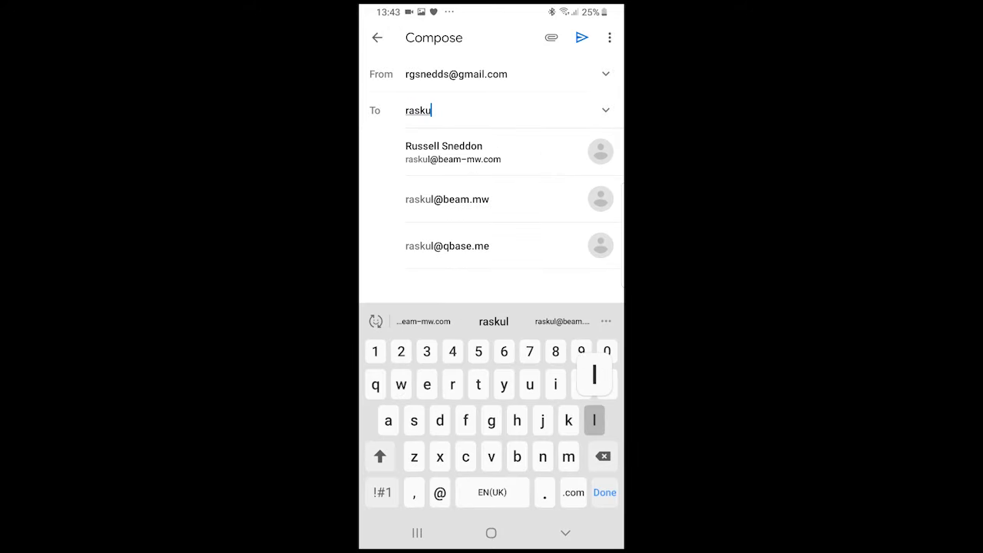
{"action": "left_click", "coordinate": [447, 199]}
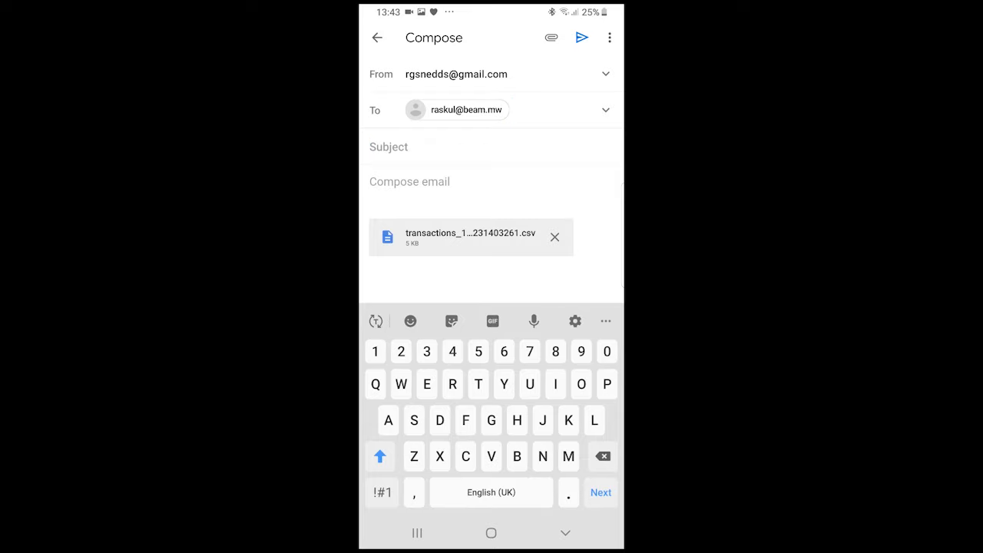
{"action": "type", "text": "Audit this"}
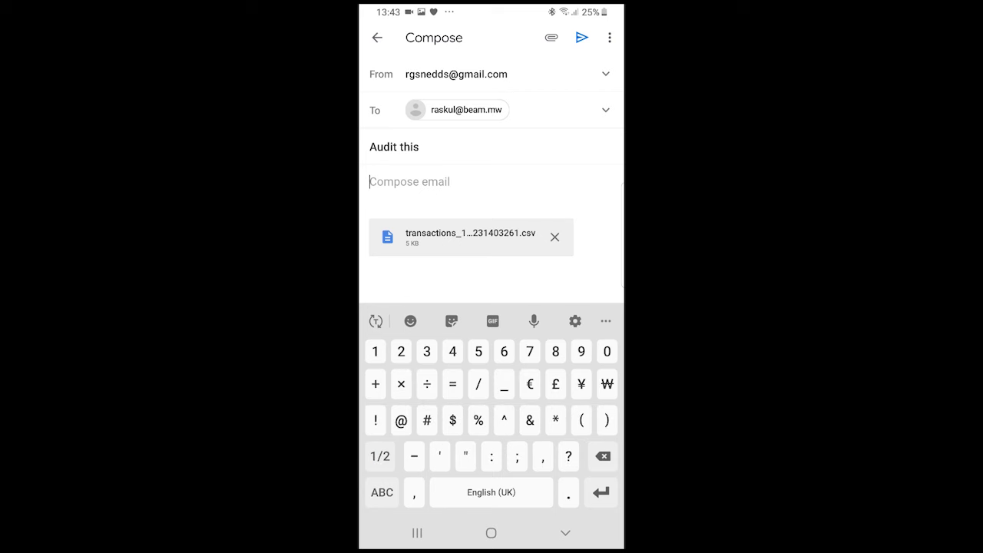
{"action": "type", "text": ":)"}
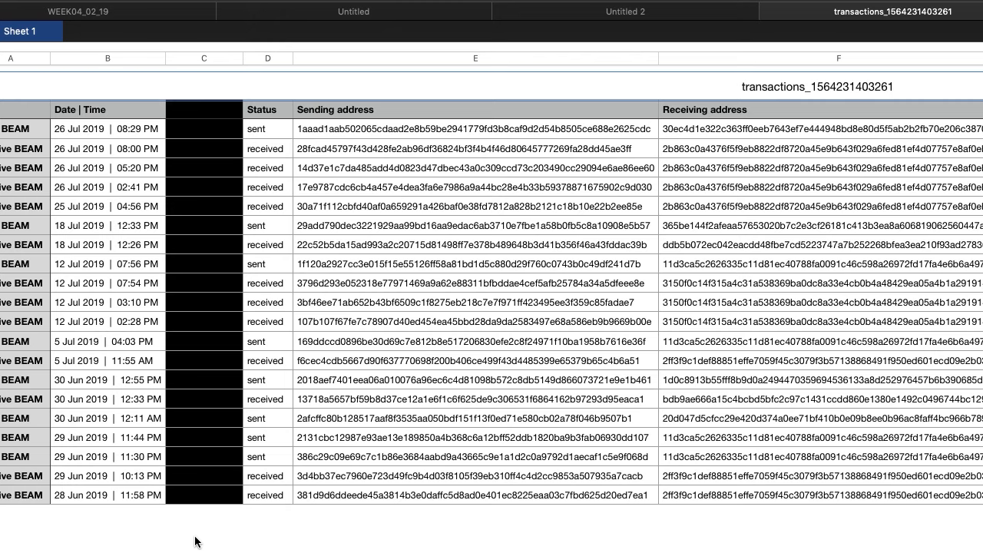
{"action": "mouse_move", "coordinate": [206, 387]}
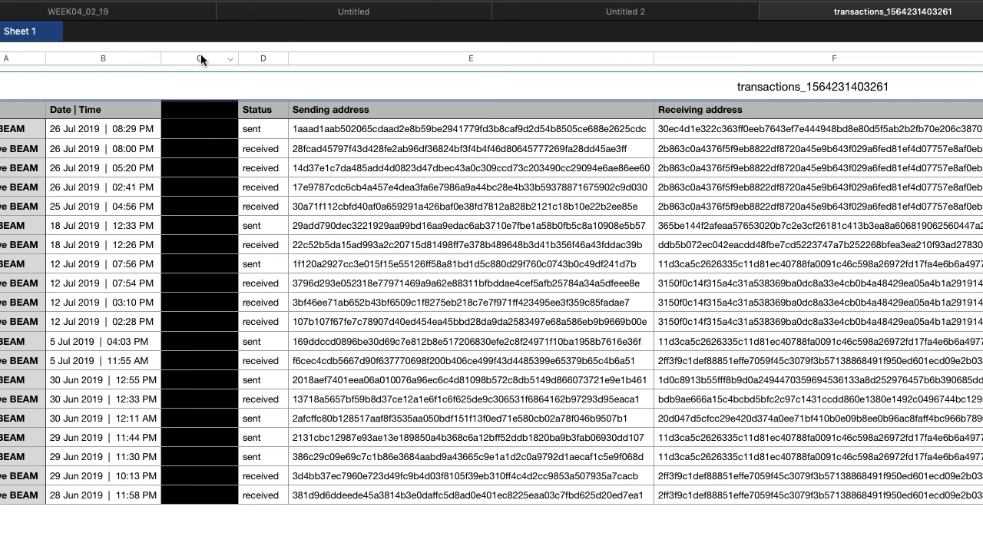
Select the blacked-out column C of the transactions spreadsheet and move toward the remaining columns
{"action": "left_click", "coordinate": [199, 58]}
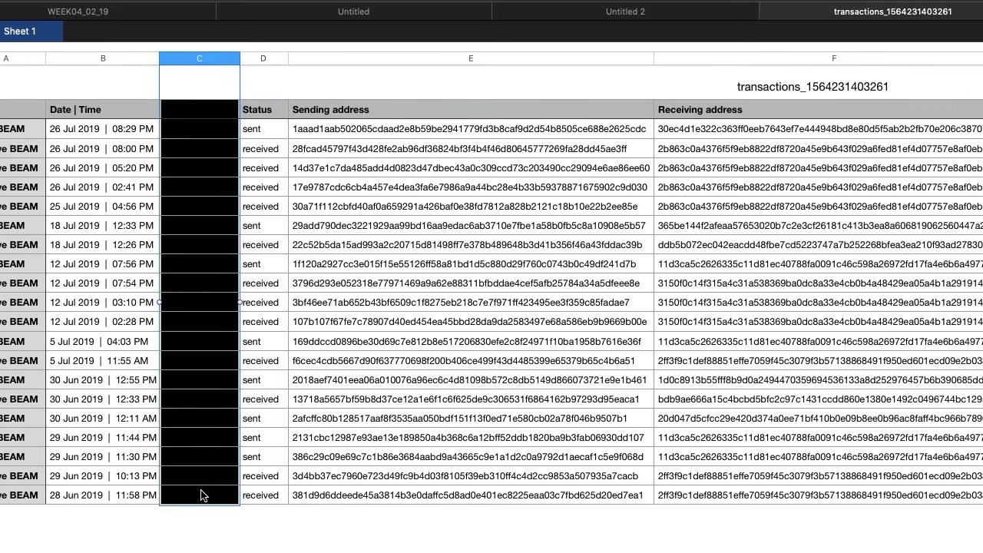
{"action": "mouse_move", "coordinate": [199, 110]}
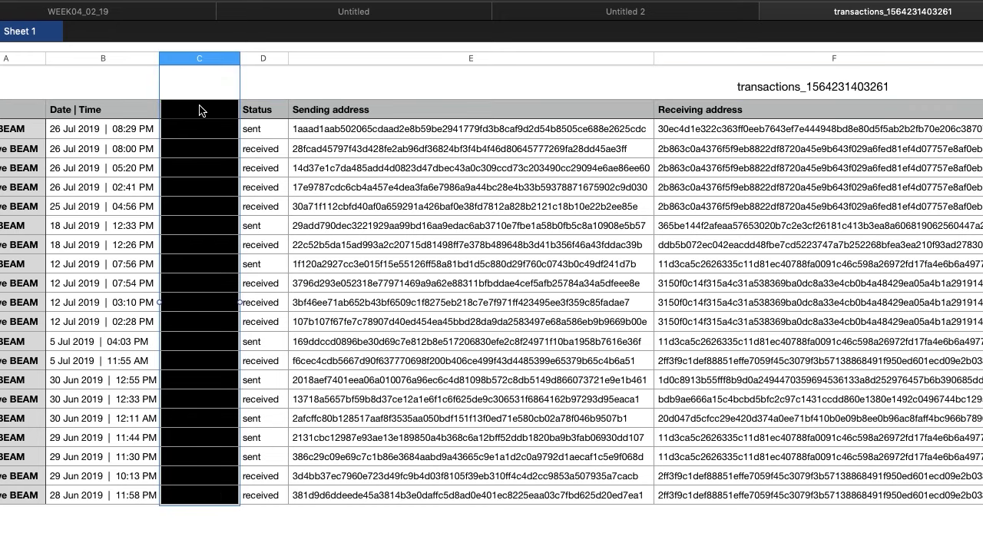
{"action": "scroll", "scroll_direction": "right", "scroll_amount": 3}
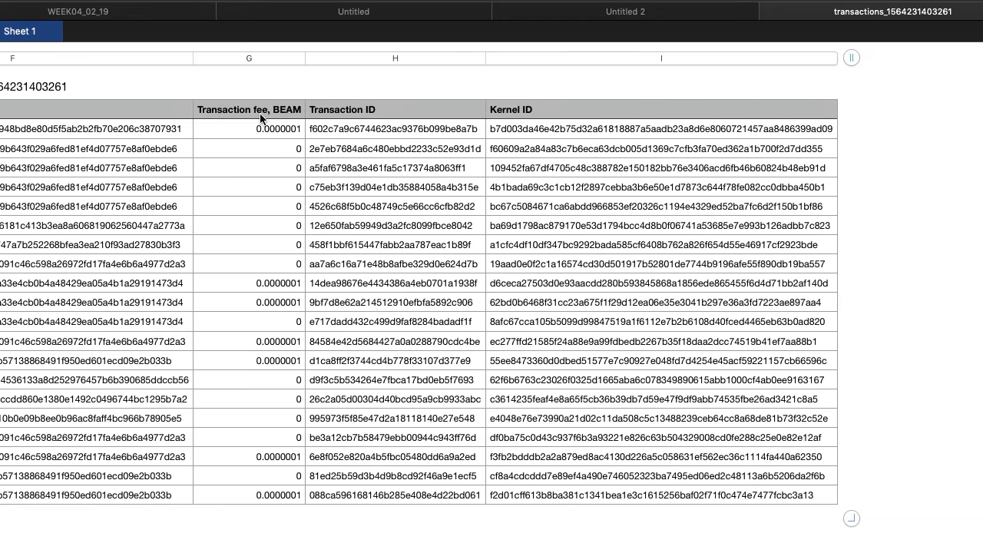
Scroll the sheet to review the BEAM fee, transaction ID and kernel ID columns
{"action": "scroll", "scroll_direction": "left", "scroll_amount": 3}
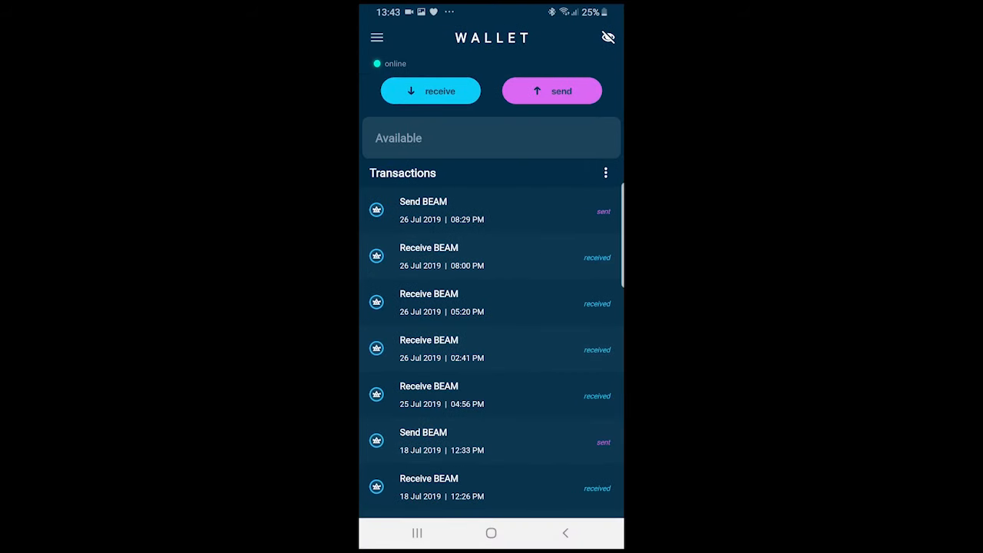
Reach the Categories section of the wallet settings and start a new category
{"action": "left_click", "coordinate": [378, 37]}
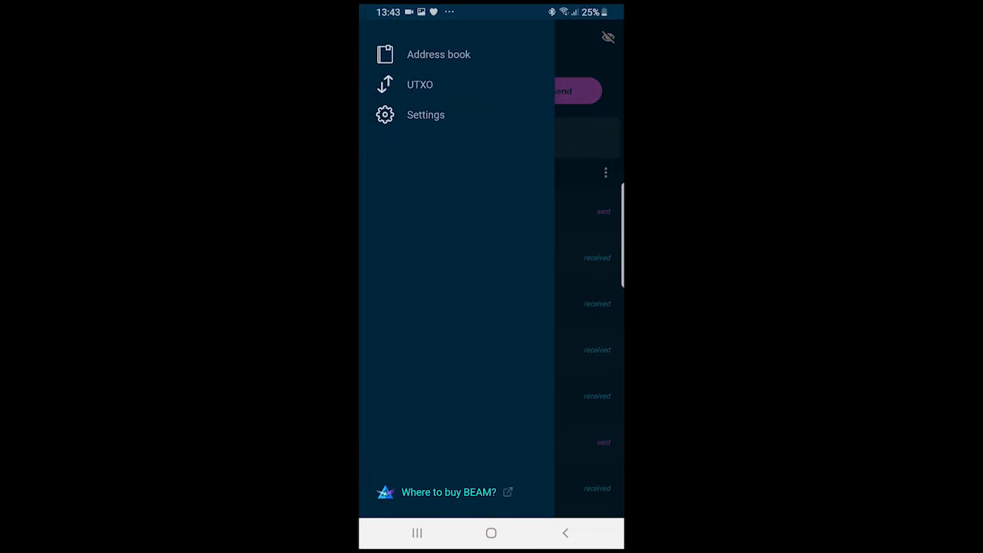
{"action": "left_click", "coordinate": [426, 113]}
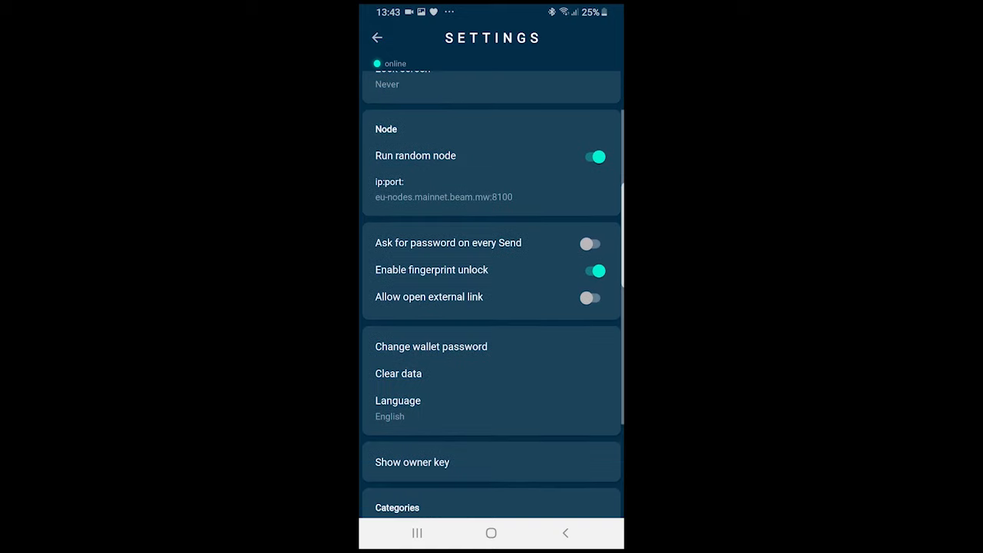
{"action": "scroll", "scroll_direction": "down", "scroll_amount": 3}
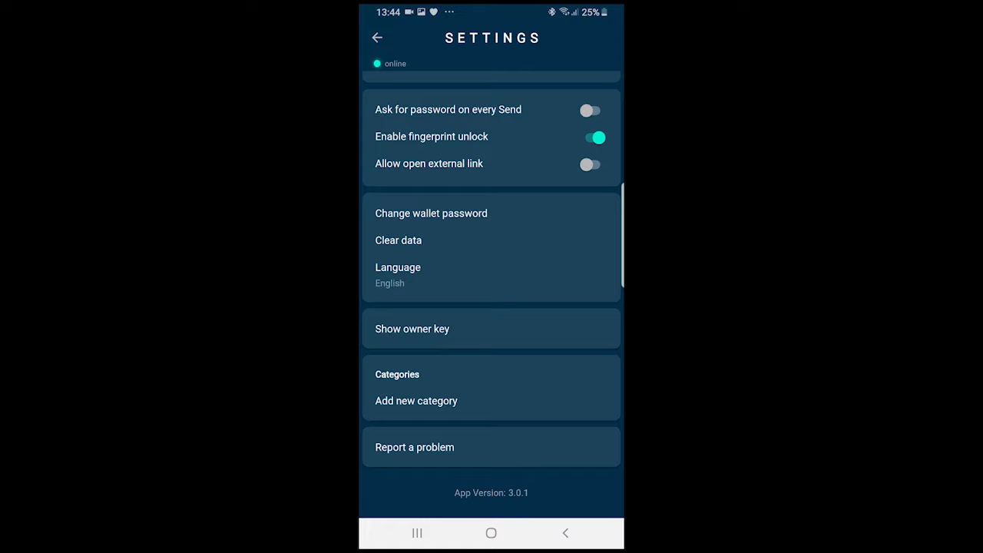
{"action": "left_click", "coordinate": [415, 399]}
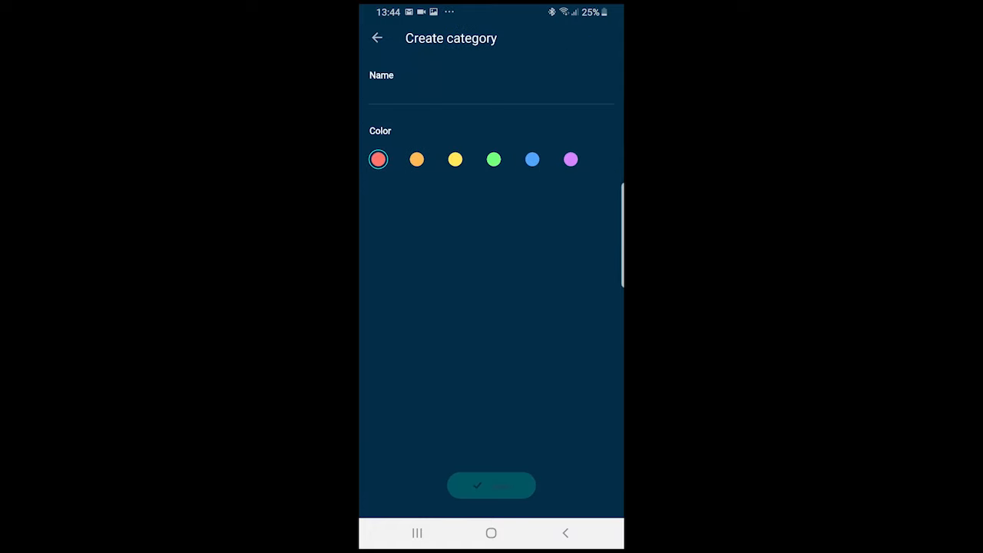
Create a blue-coloured category named 'Blue', then return to the wallet overview
{"action": "left_click", "coordinate": [491, 98]}
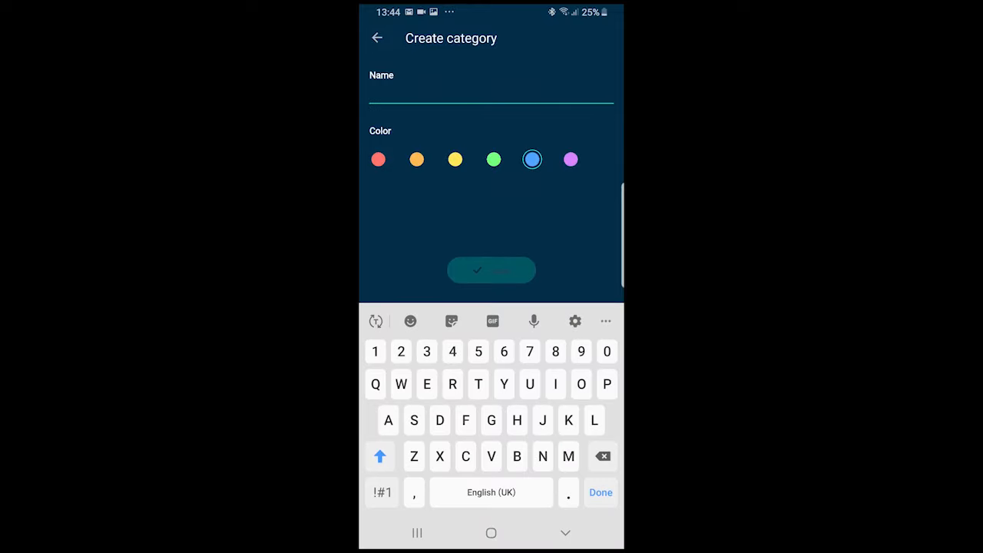
{"action": "type", "text": "Blue"}
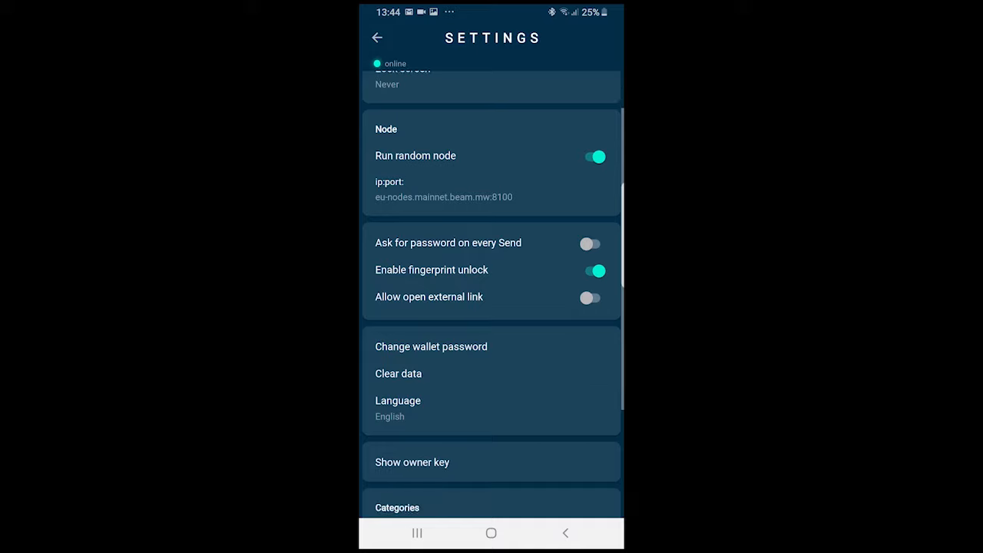
{"action": "scroll", "scroll_direction": "down", "scroll_amount": 3}
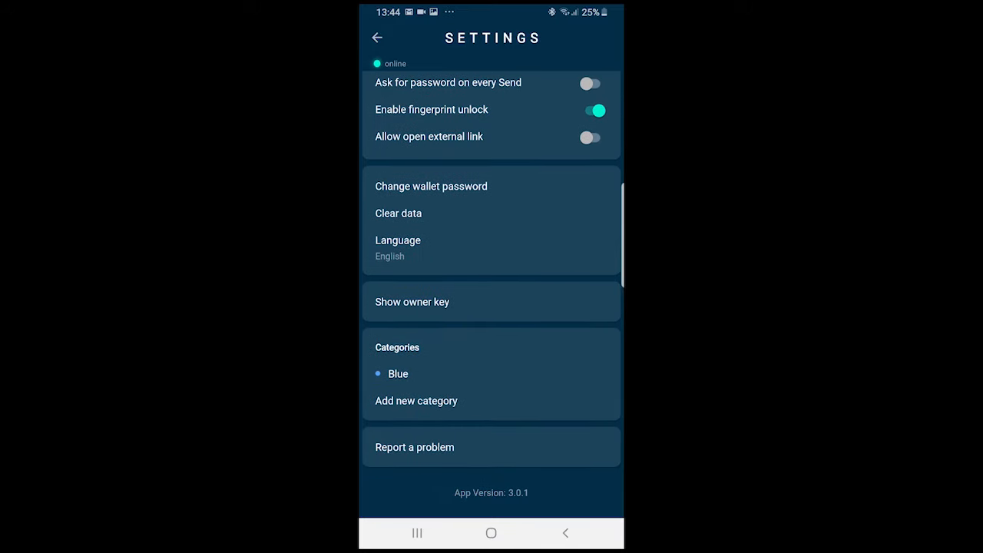
{"action": "left_click", "coordinate": [378, 37]}
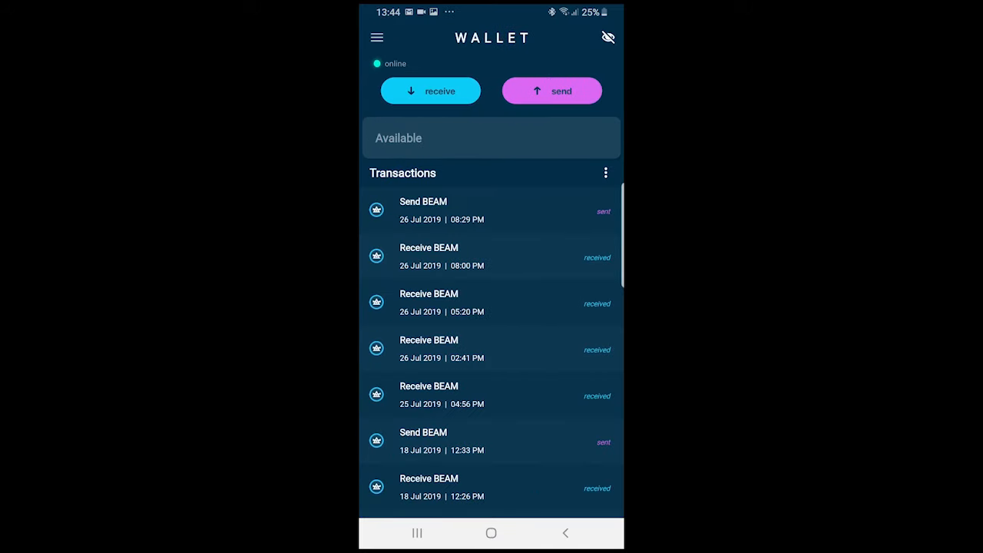
Glance at the UTXO list, then go to the address book
{"action": "left_click", "coordinate": [376, 36]}
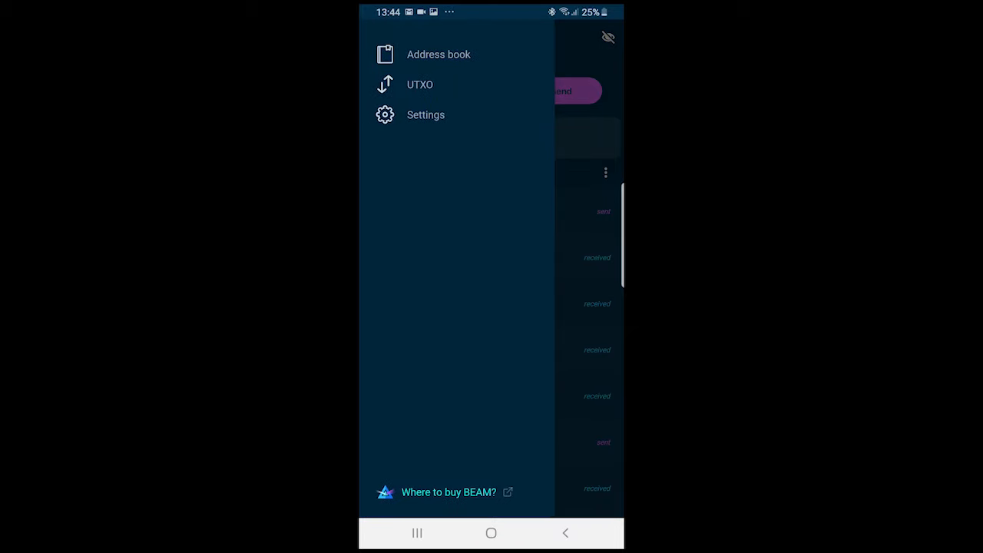
{"action": "left_click", "coordinate": [419, 85]}
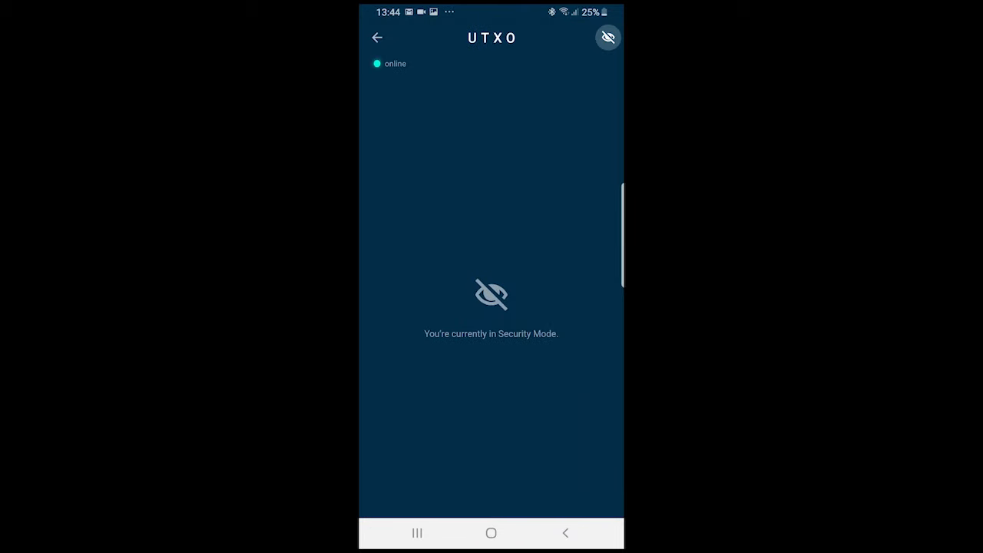
{"action": "left_click", "coordinate": [609, 37]}
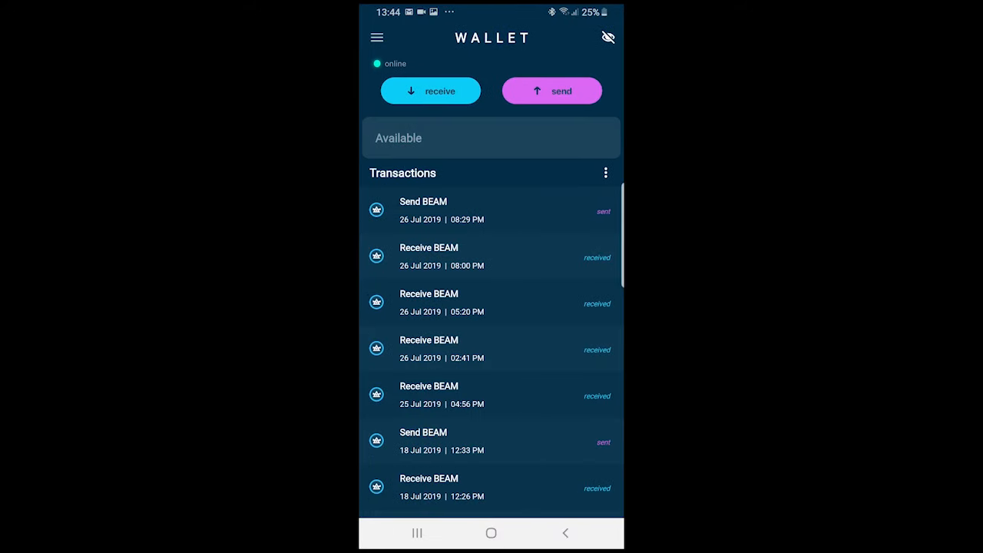
{"action": "left_click", "coordinate": [376, 37]}
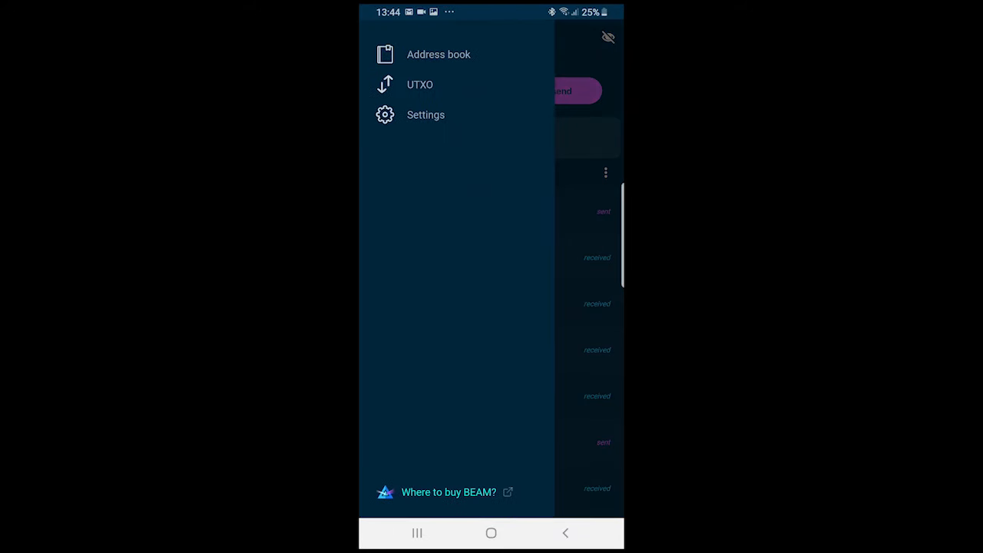
{"action": "left_click", "coordinate": [439, 54]}
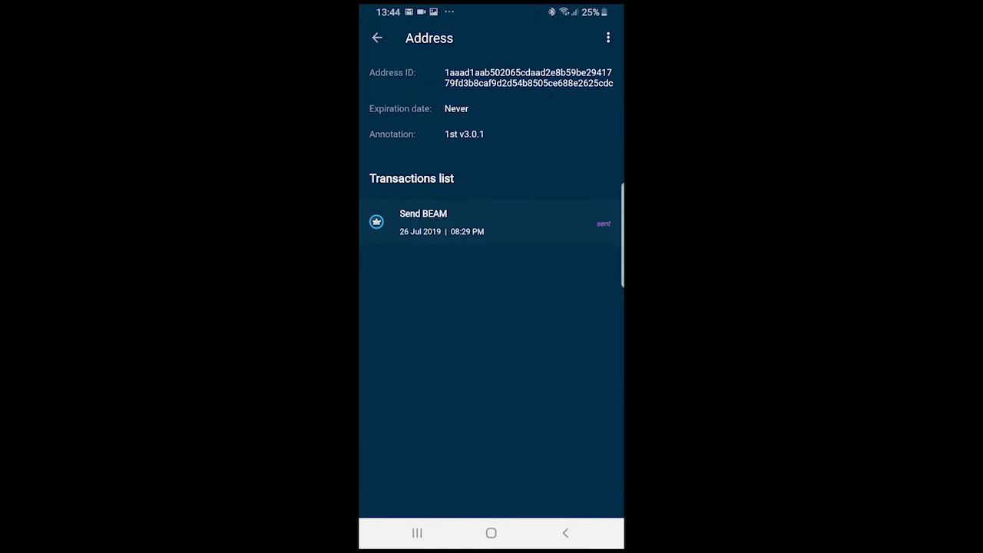
Assign the Blue category to the '1st v3.0.1' address and save it
{"action": "left_click", "coordinate": [609, 36]}
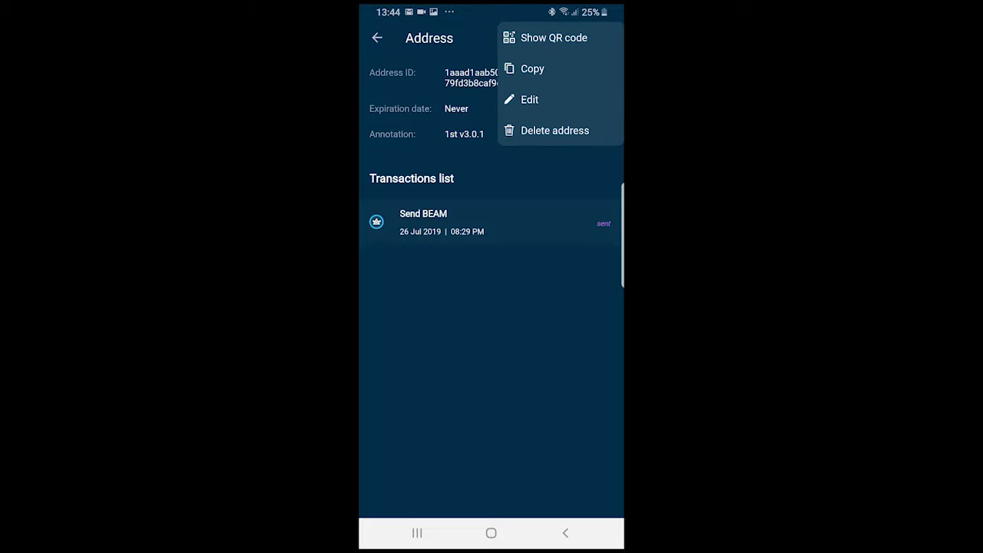
{"action": "left_click", "coordinate": [528, 99]}
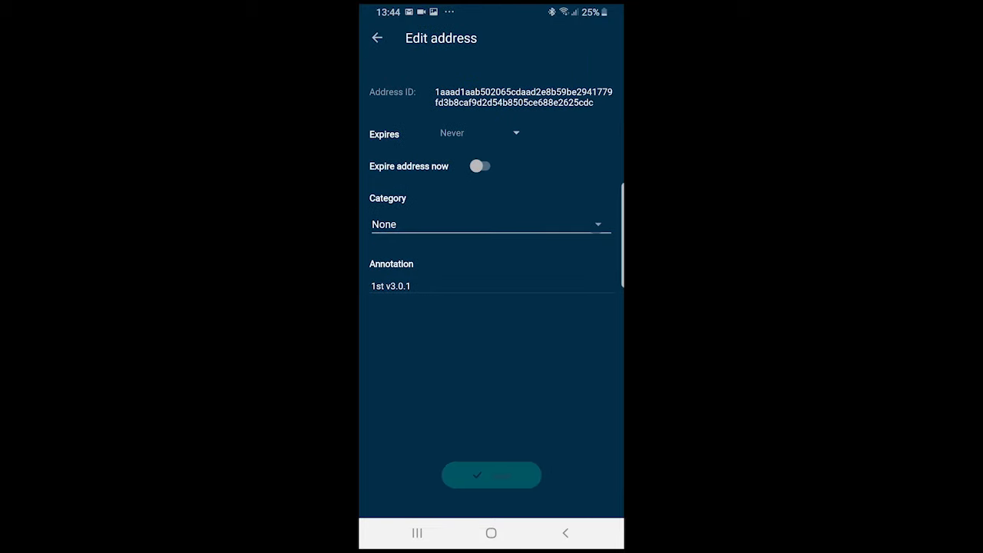
{"action": "left_click", "coordinate": [490, 224]}
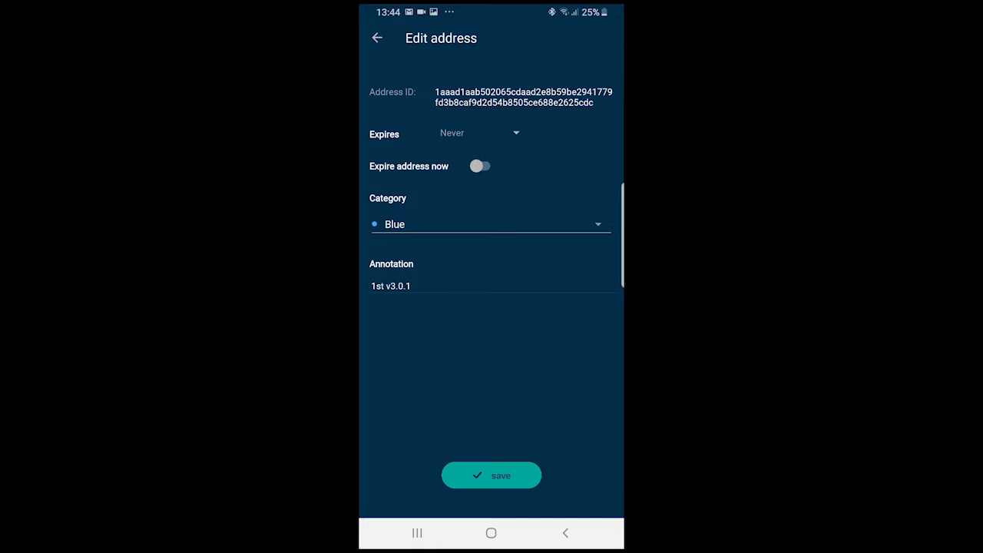
{"action": "left_click", "coordinate": [492, 474]}
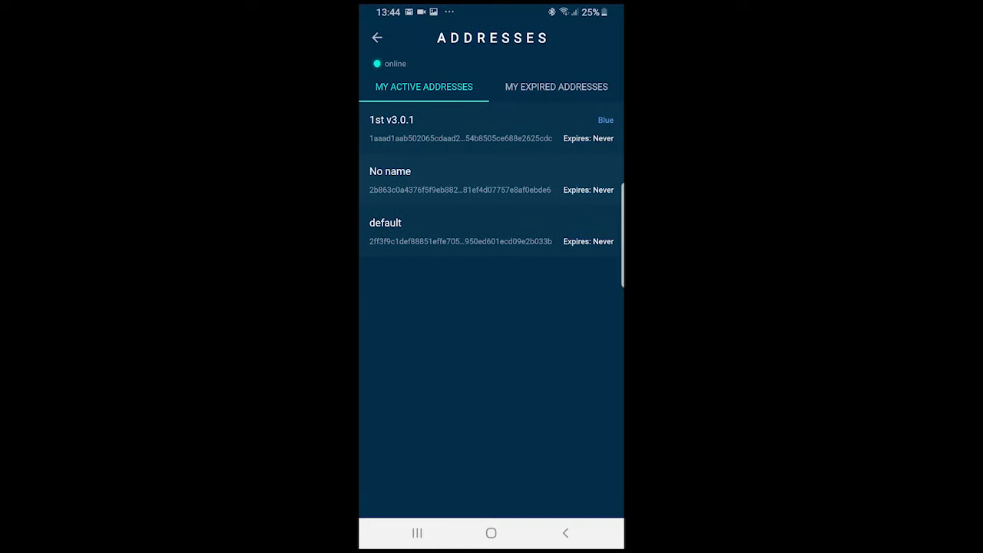
Delete the most recent expired address (expired 19 Jul 2019 12:28 PM) from My Expired Addresses
{"action": "left_click", "coordinate": [376, 36]}
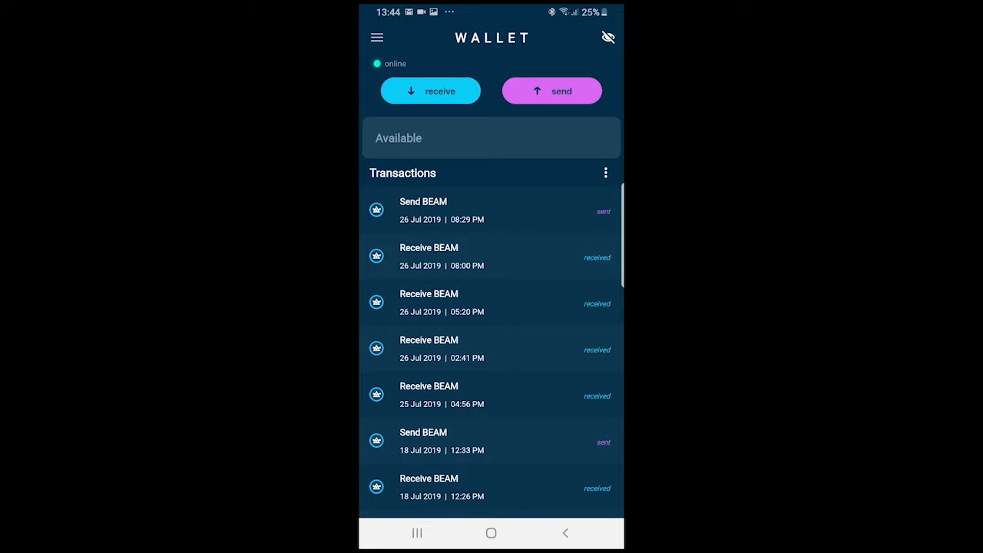
{"action": "left_click", "coordinate": [378, 37]}
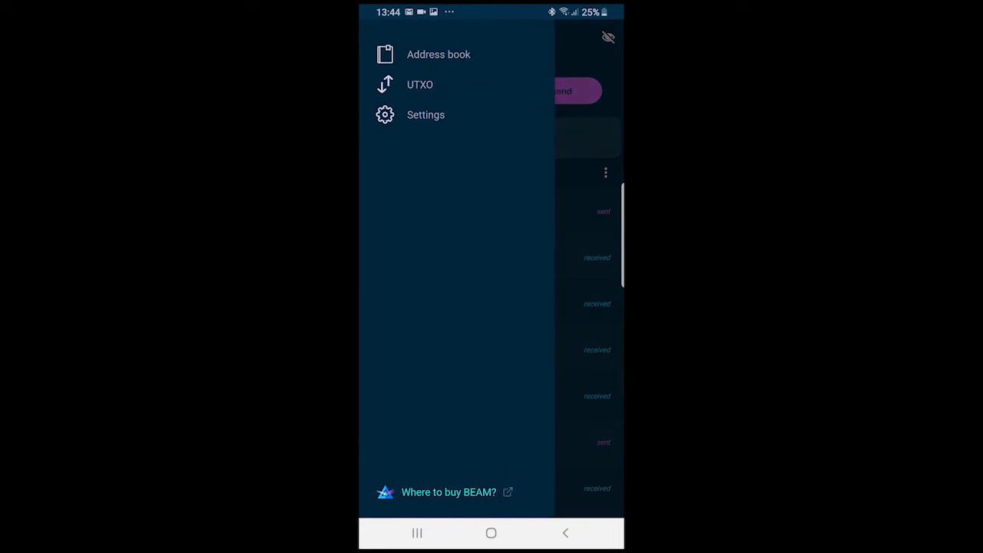
{"action": "left_click", "coordinate": [440, 53]}
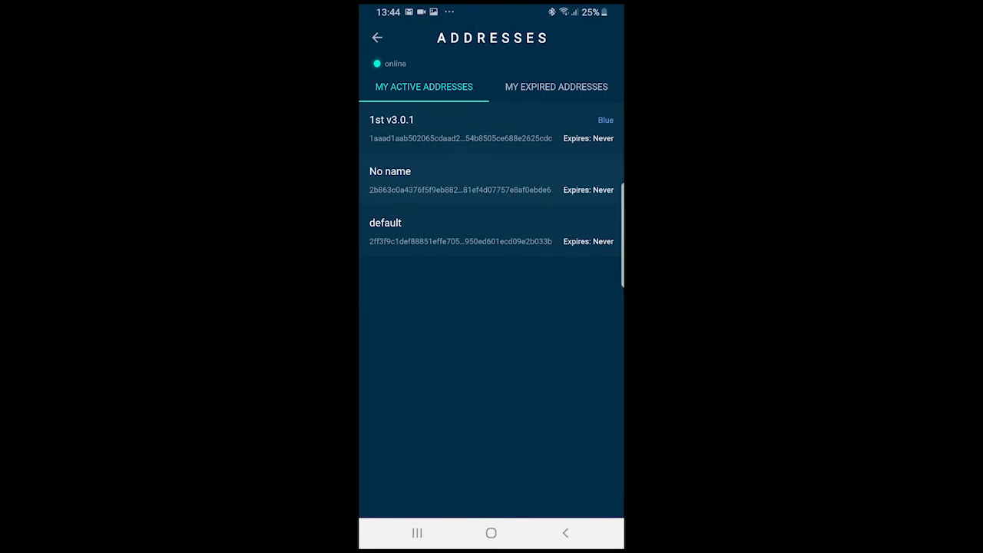
{"action": "left_click", "coordinate": [556, 86]}
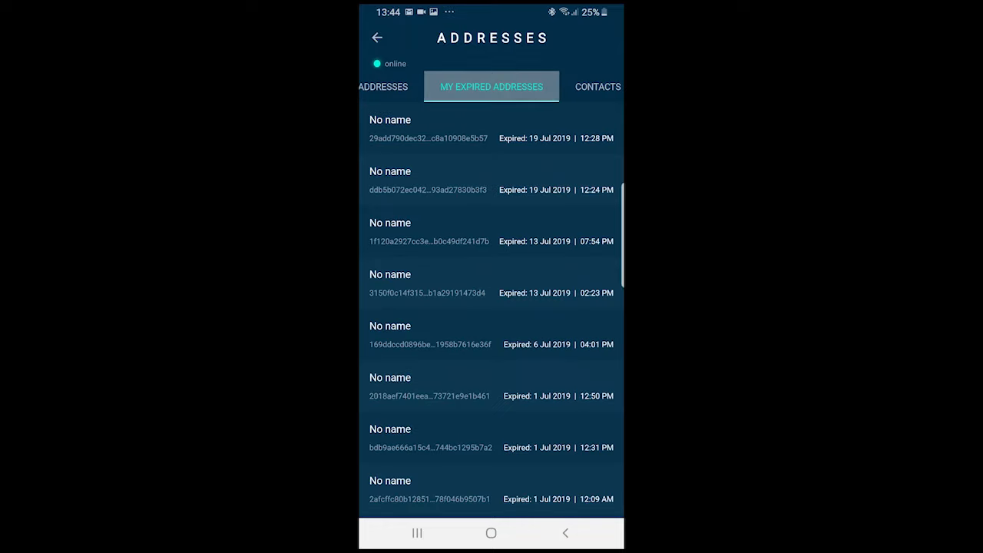
{"action": "left_click", "coordinate": [492, 129]}
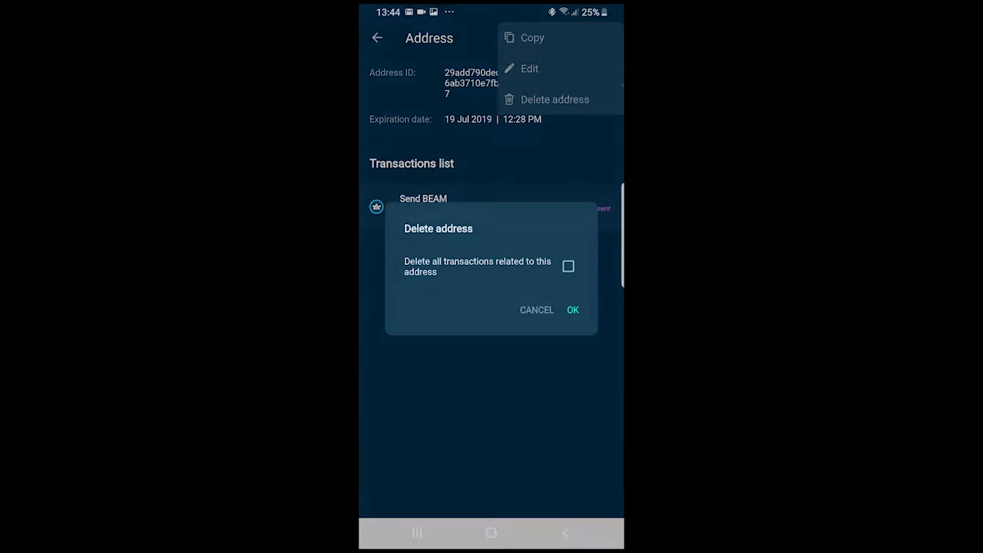
{"action": "left_click", "coordinate": [572, 310]}
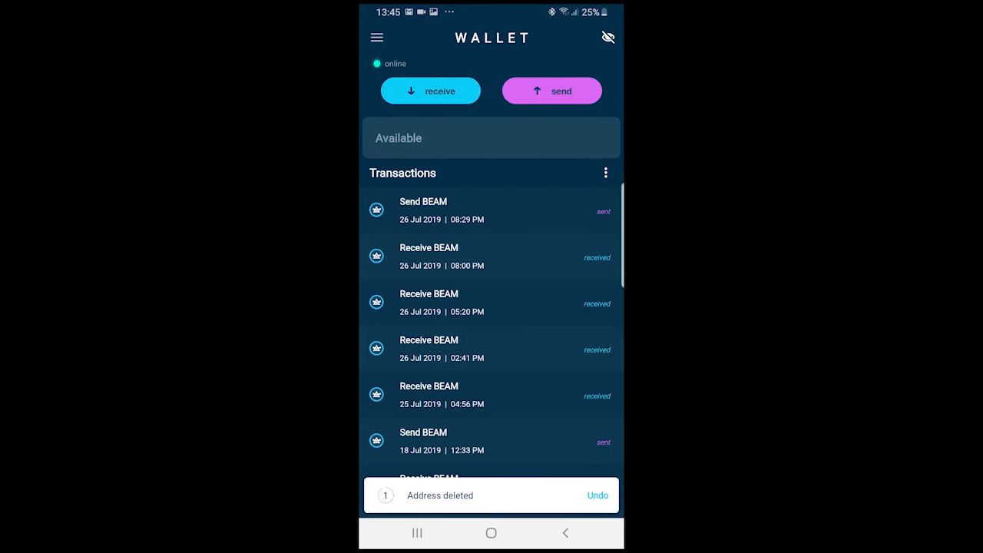
Review the lock screen timeout options in Settings, leaving it at Never
{"action": "left_click", "coordinate": [376, 37]}
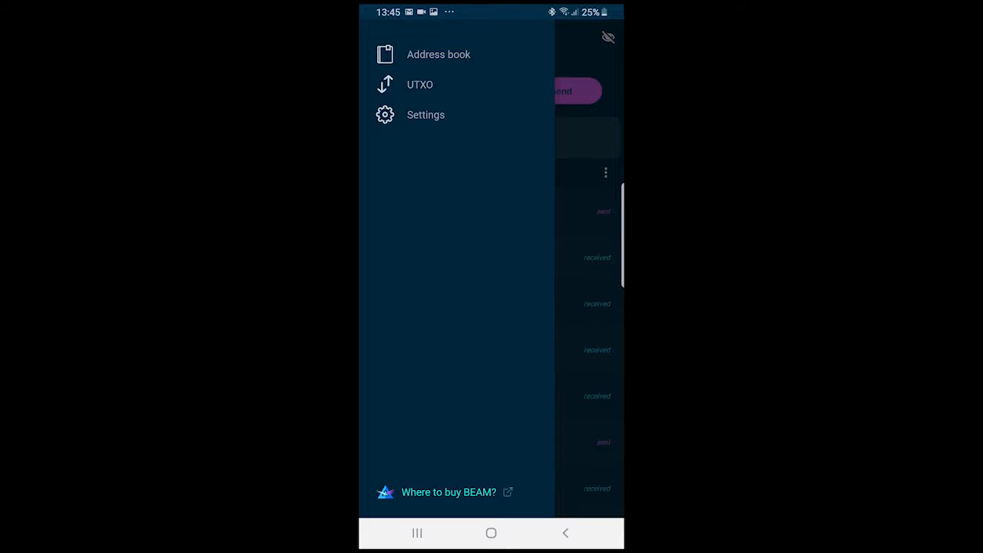
{"action": "left_click", "coordinate": [426, 114]}
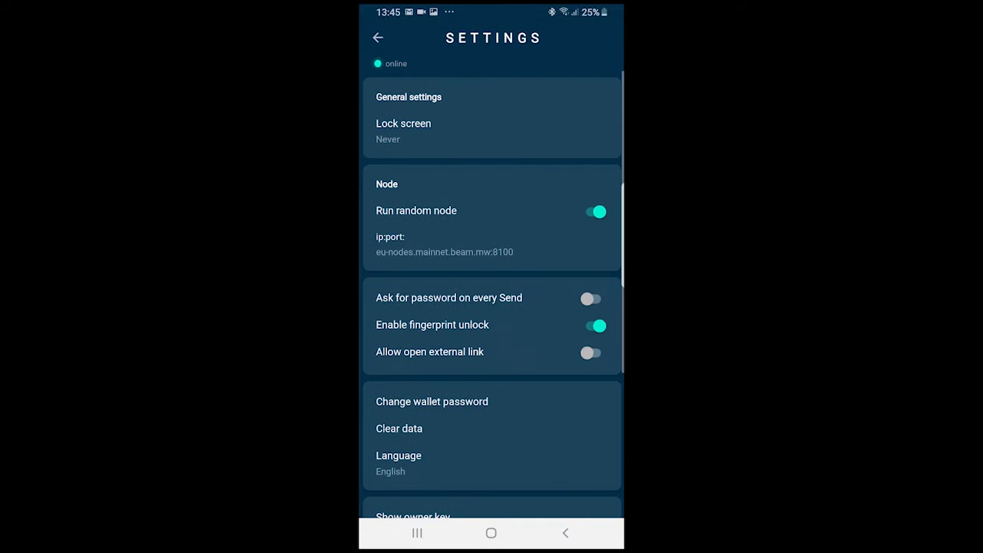
{"action": "left_click", "coordinate": [402, 130]}
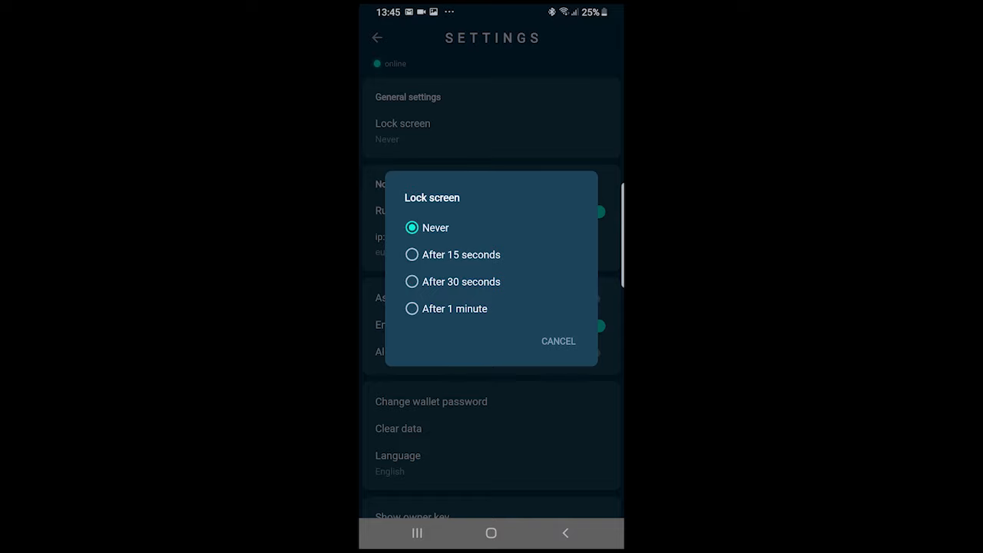
{"action": "left_click", "coordinate": [559, 341]}
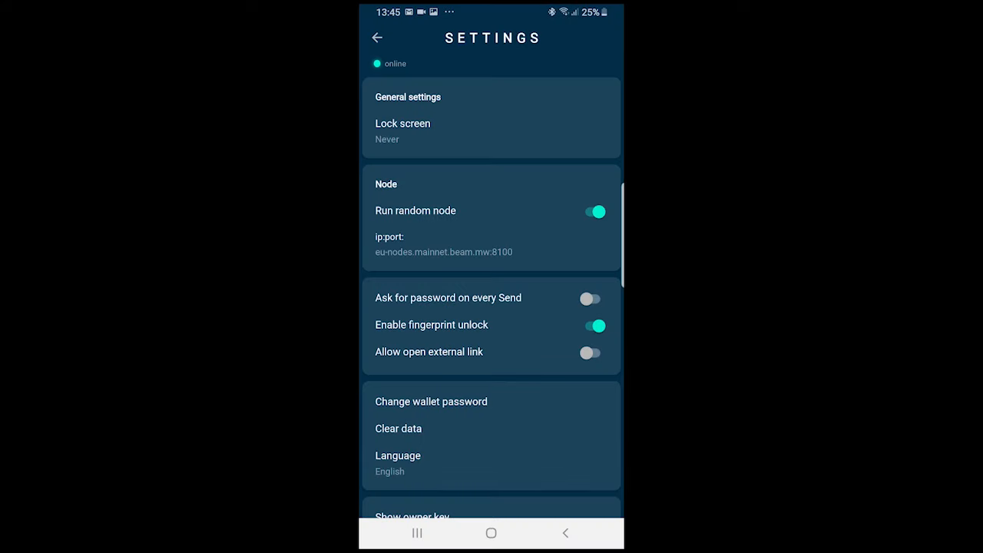
Turn off Run random node, keeping the eu-nodes mainnet node address, and return to the wallet
{"action": "left_click", "coordinate": [442, 252]}
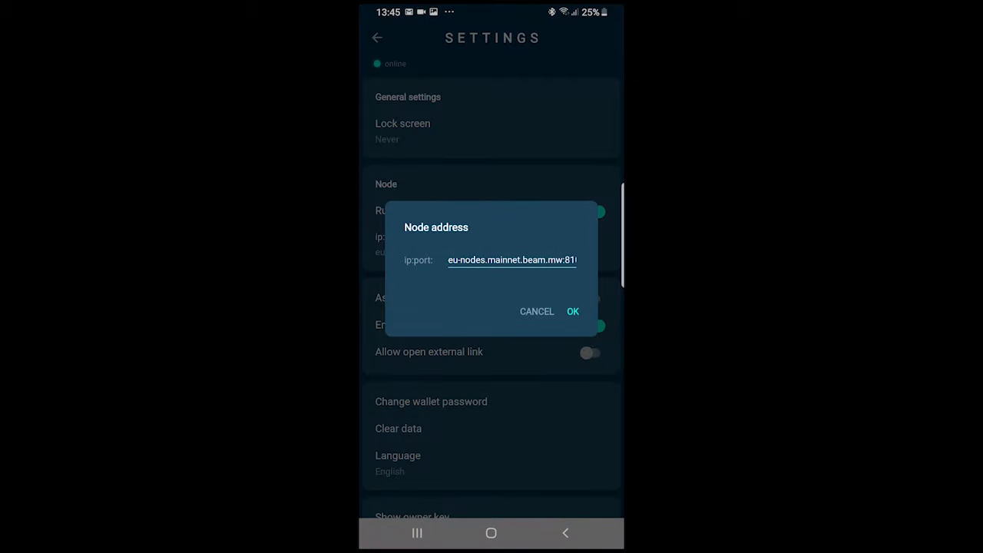
{"action": "left_click", "coordinate": [572, 310]}
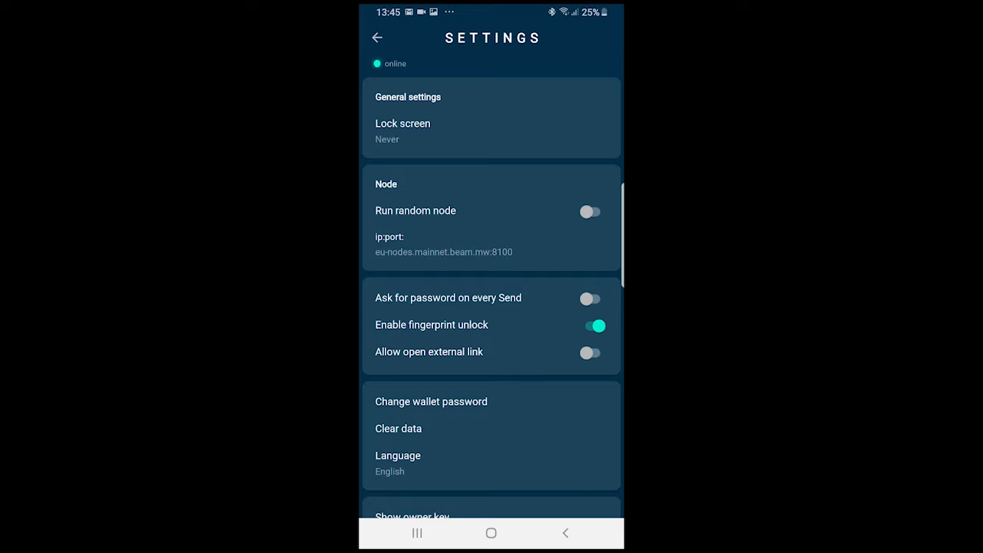
{"action": "left_click", "coordinate": [376, 37]}
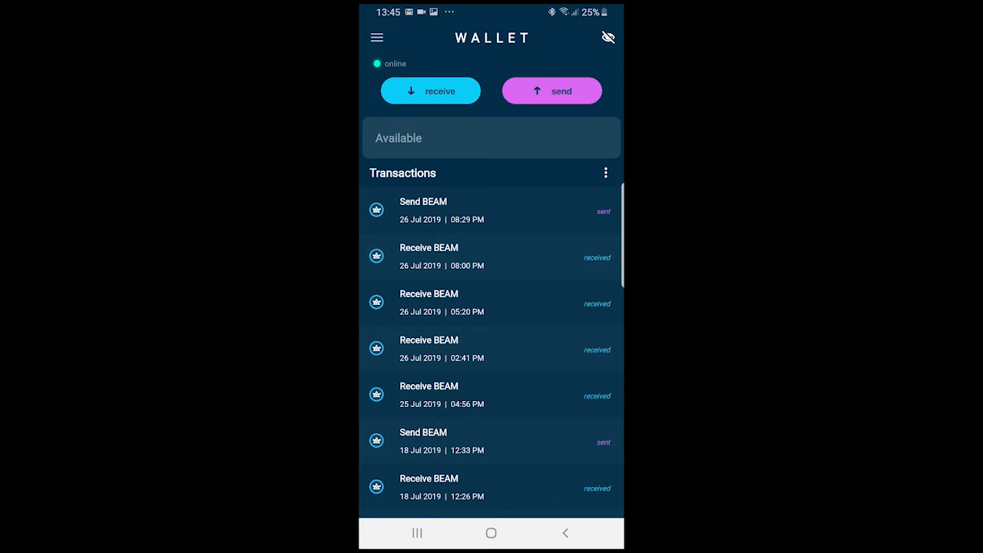
Enable 'Allow open external link' in Settings and return to the wallet with the navigation drawer open
{"action": "left_click", "coordinate": [378, 37]}
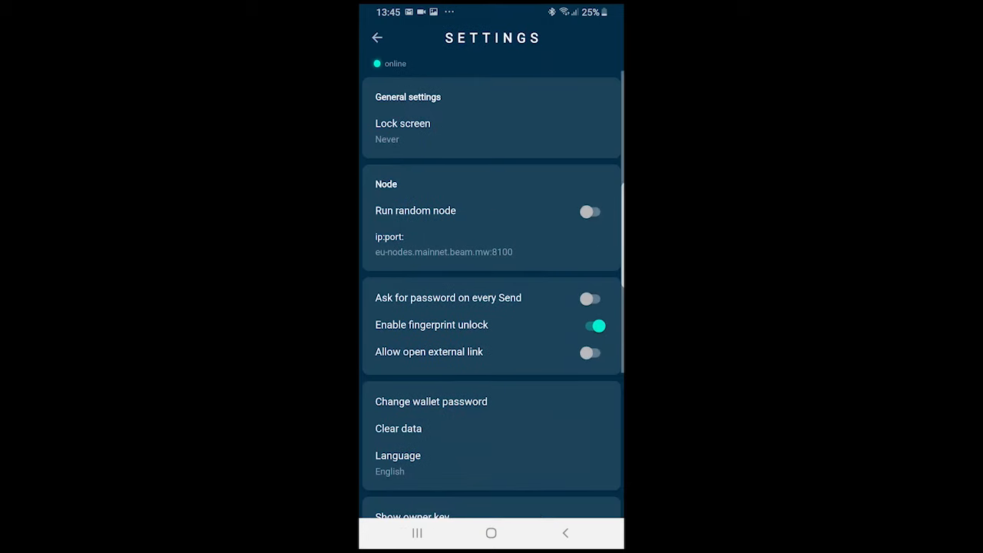
{"action": "left_click", "coordinate": [589, 212]}
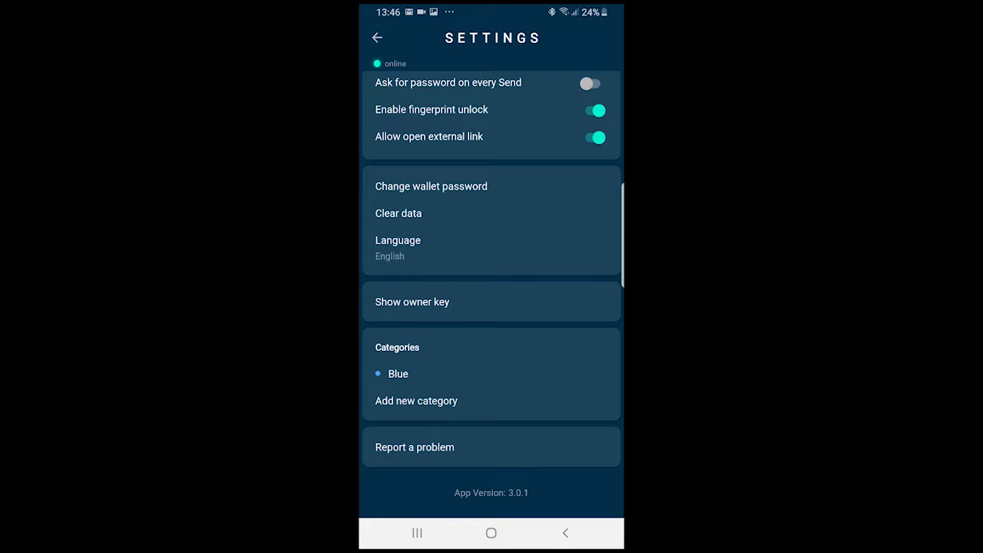
{"action": "left_click", "coordinate": [378, 37]}
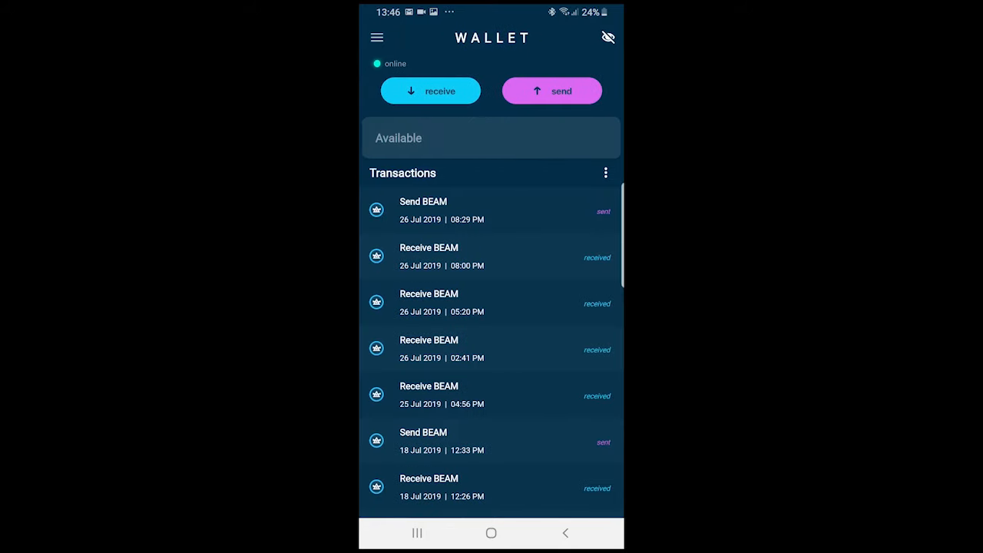
{"action": "left_click", "coordinate": [378, 37]}
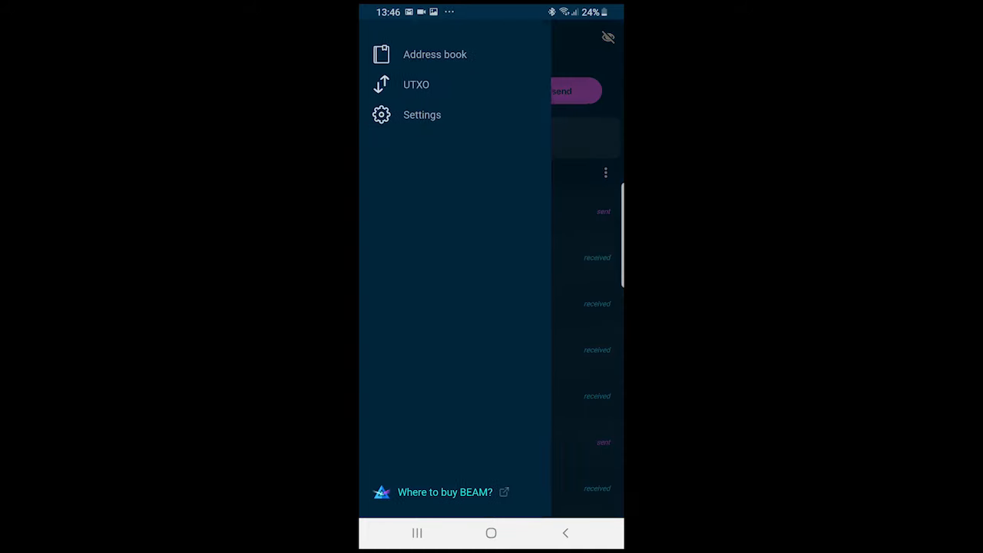
View the Clear data options in Settings and cancel without ticking any data types
{"action": "left_click", "coordinate": [421, 113]}
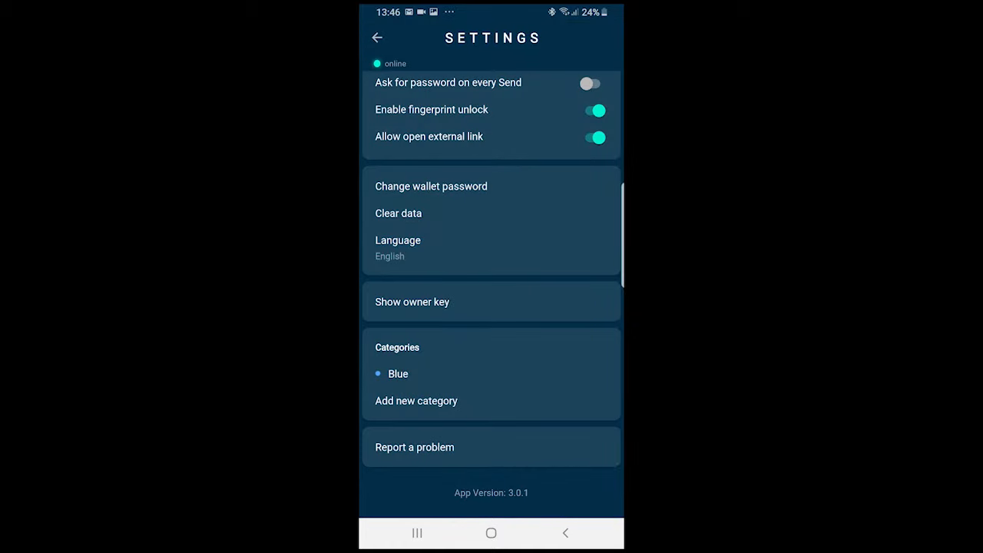
{"action": "left_click", "coordinate": [376, 37]}
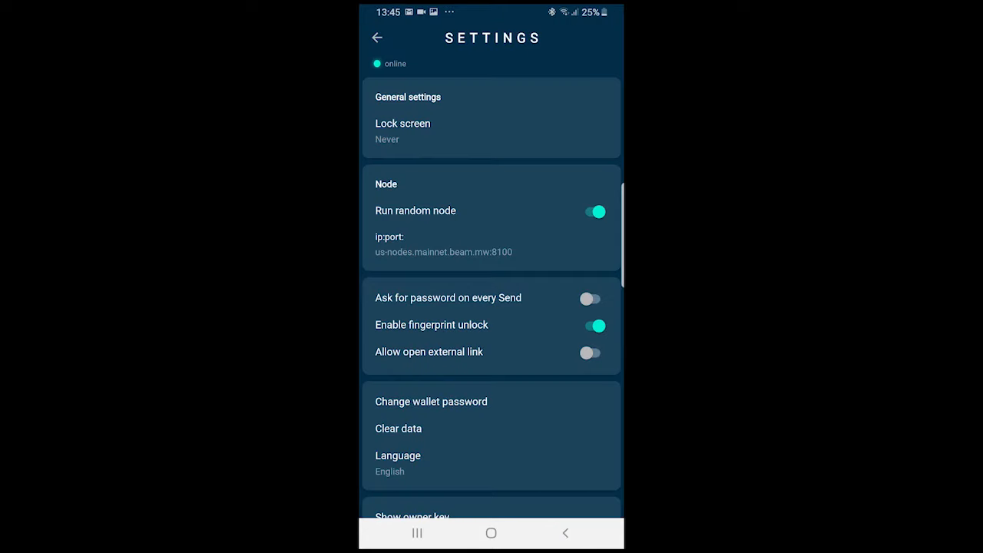
{"action": "scroll", "scroll_direction": "down", "scroll_amount": 3}
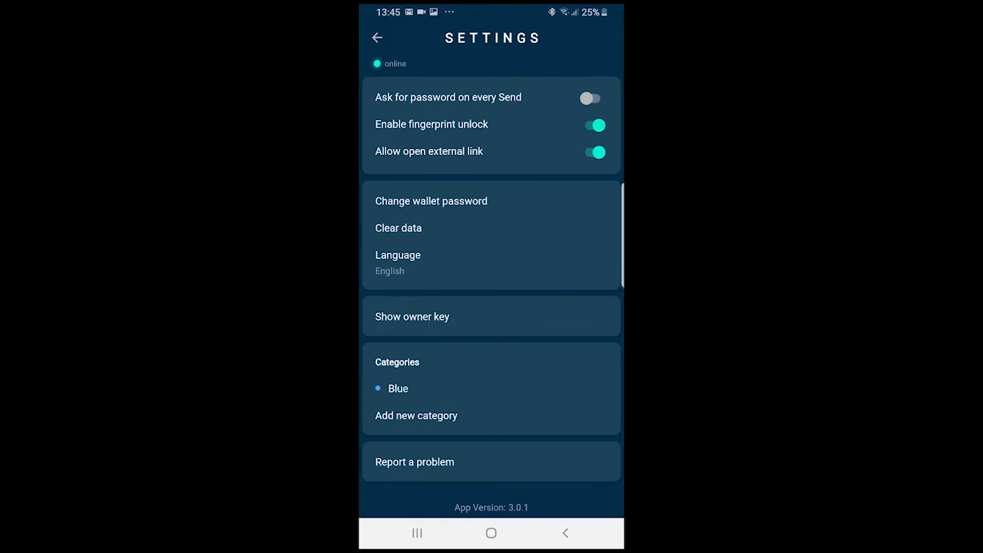
{"action": "left_click", "coordinate": [397, 227]}
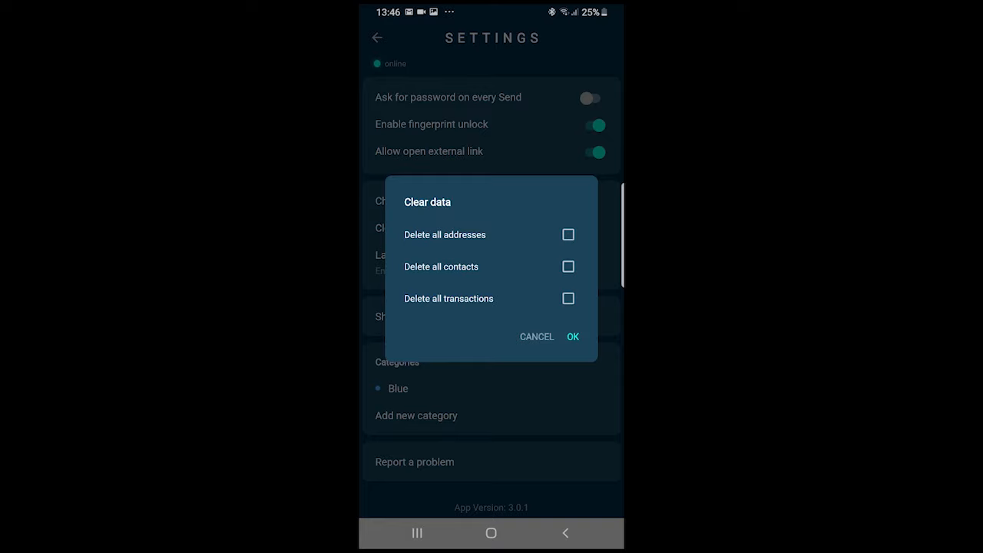
{"action": "left_click", "coordinate": [537, 336]}
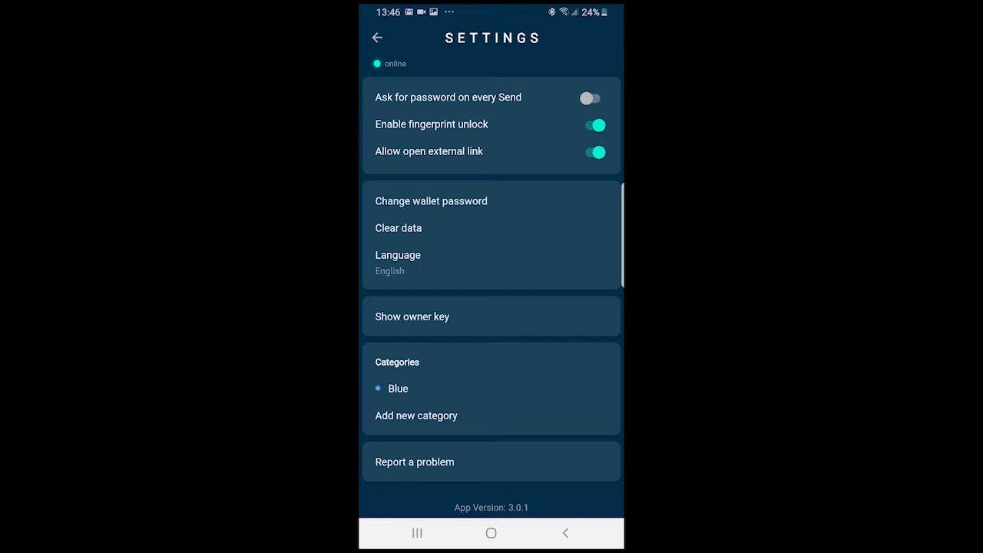